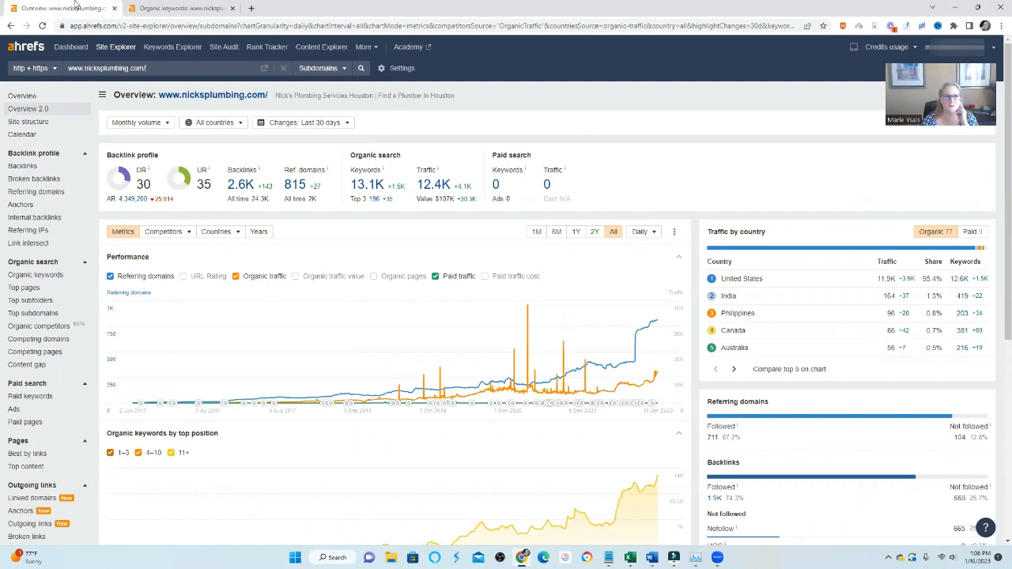
pyautogui.moveTo(77, 19)
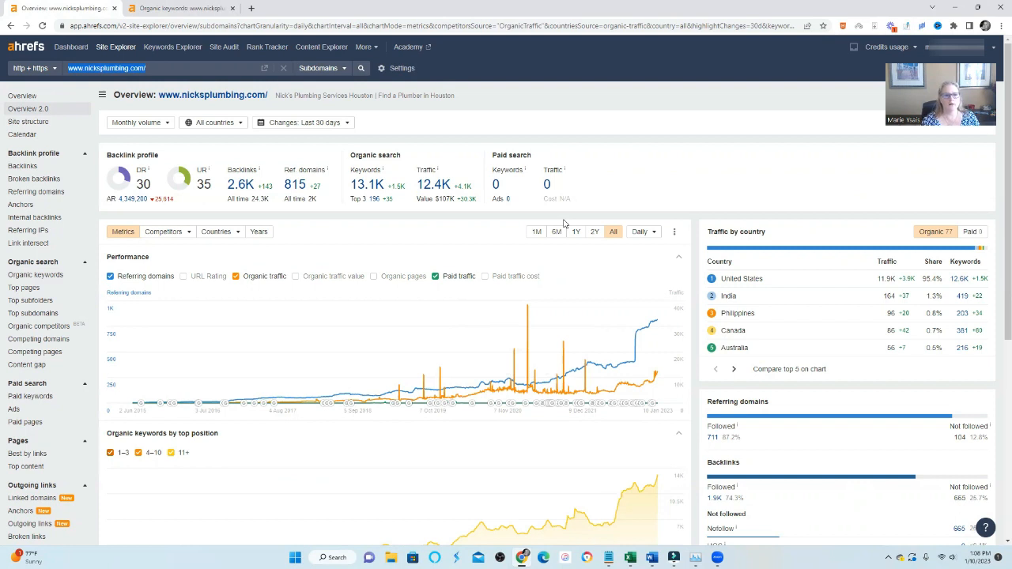
pyautogui.moveTo(22, 127)
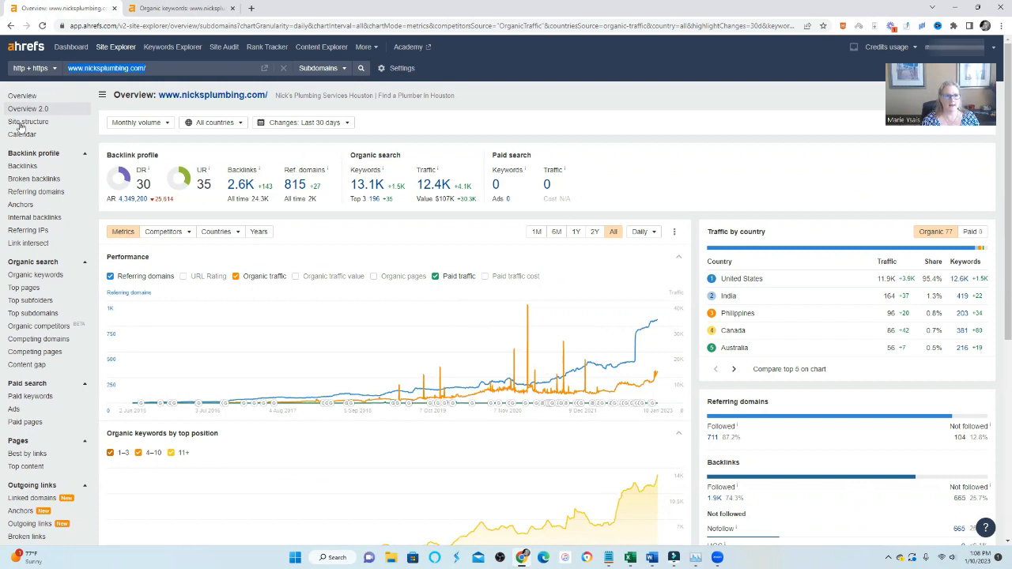
pyautogui.moveTo(34, 275)
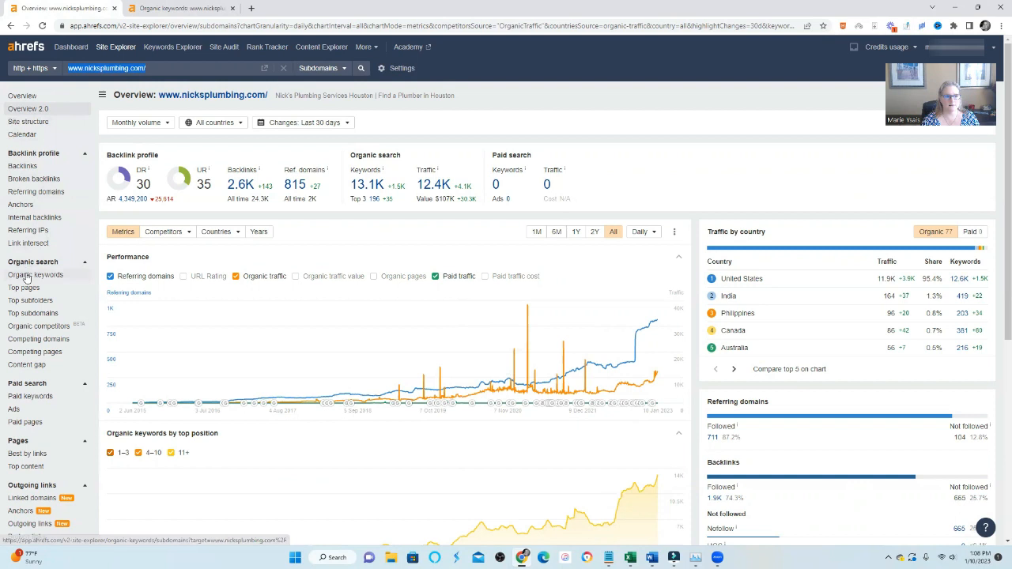
pyautogui.moveTo(35, 275)
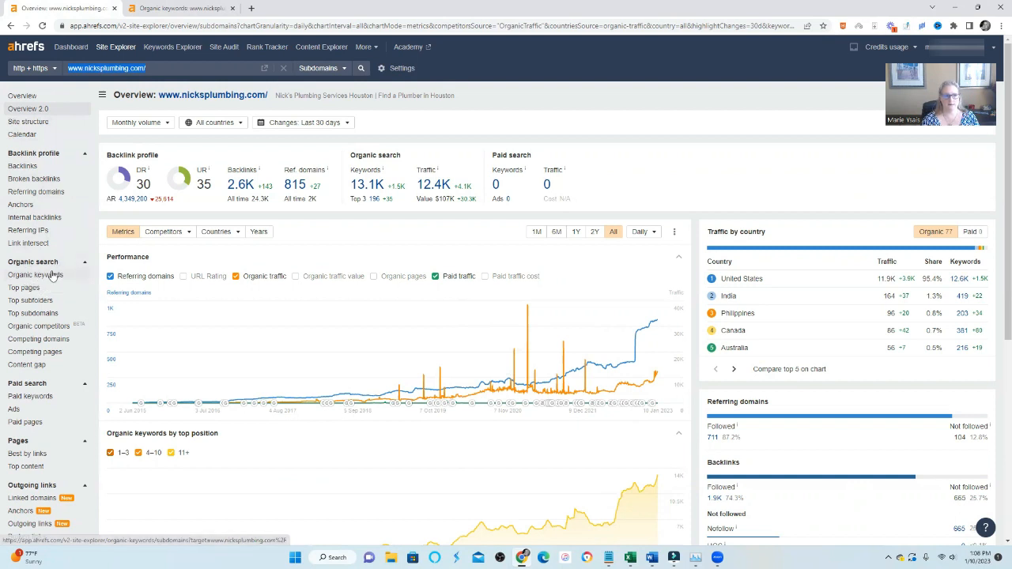
pyautogui.moveTo(31, 275)
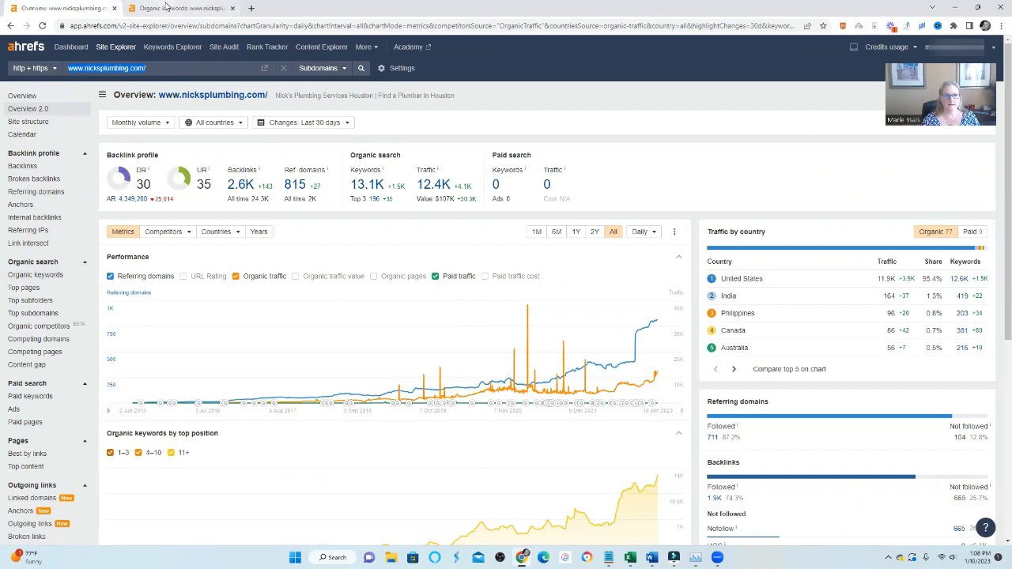
# Switch to the browser tab with nicksplumbing.com's Organic keywords report
pyautogui.click(34, 275)
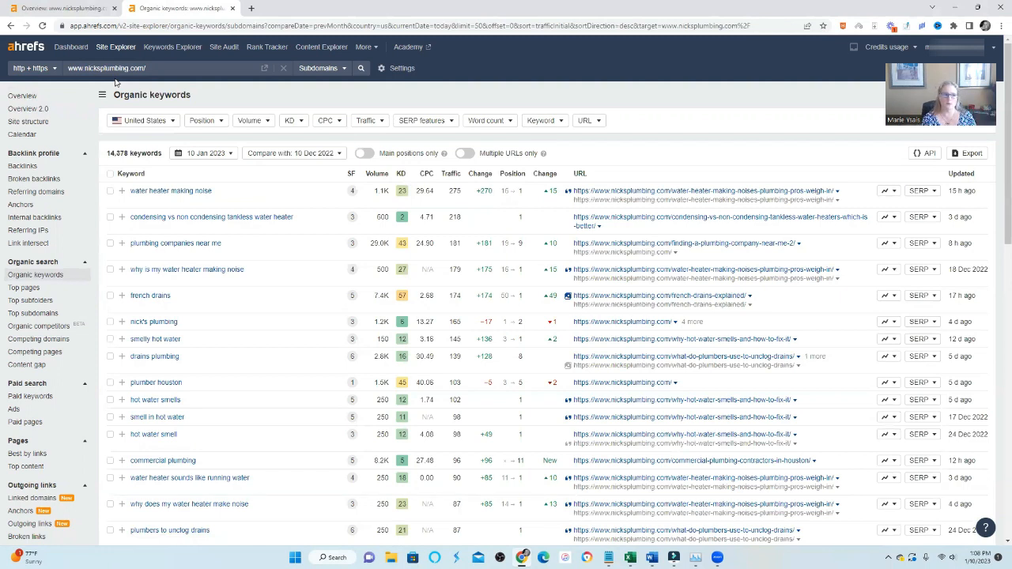
pyautogui.moveTo(565, 162)
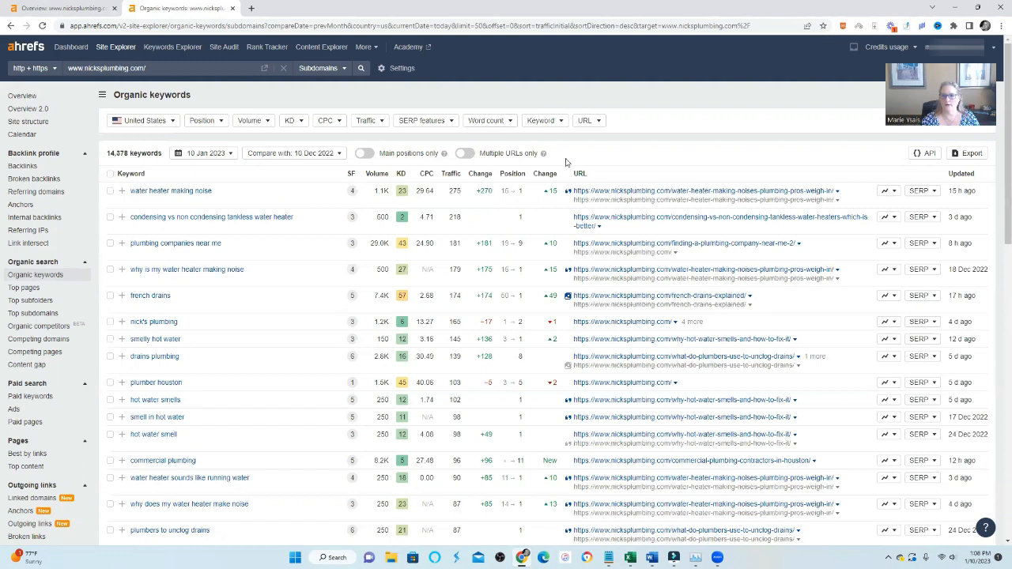
pyautogui.moveTo(888, 190)
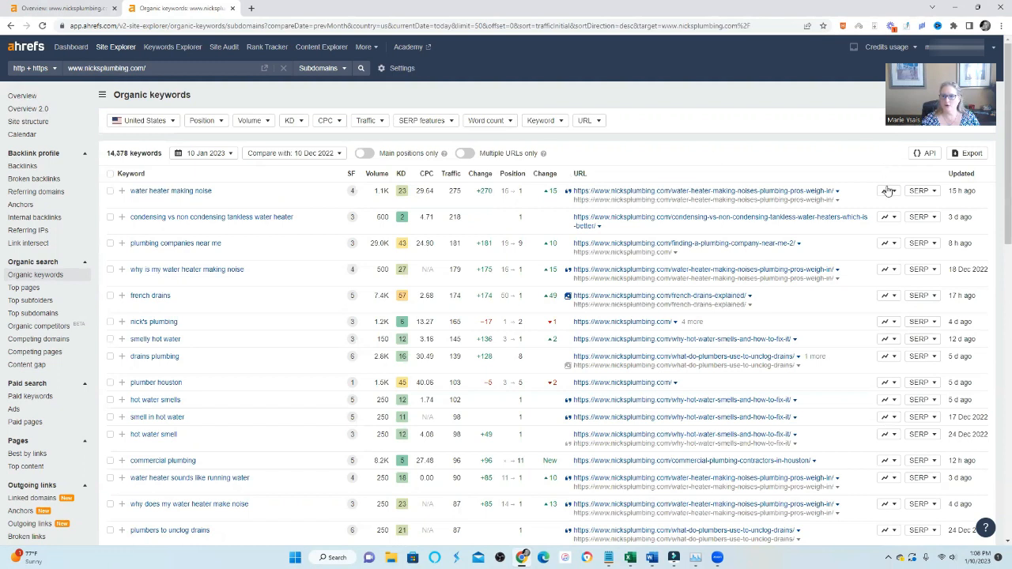
pyautogui.moveTo(886, 246)
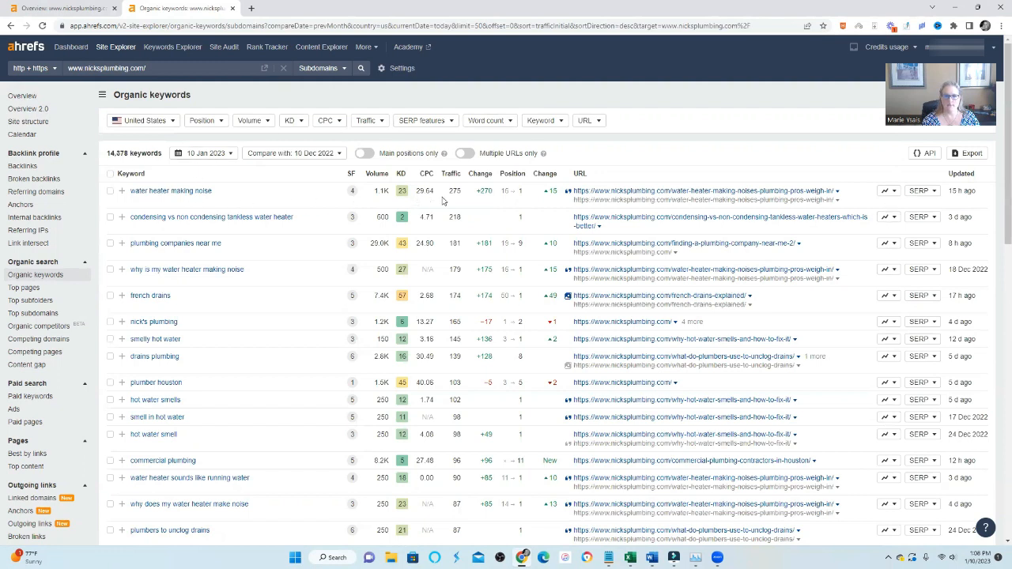
pyautogui.moveTo(552, 206)
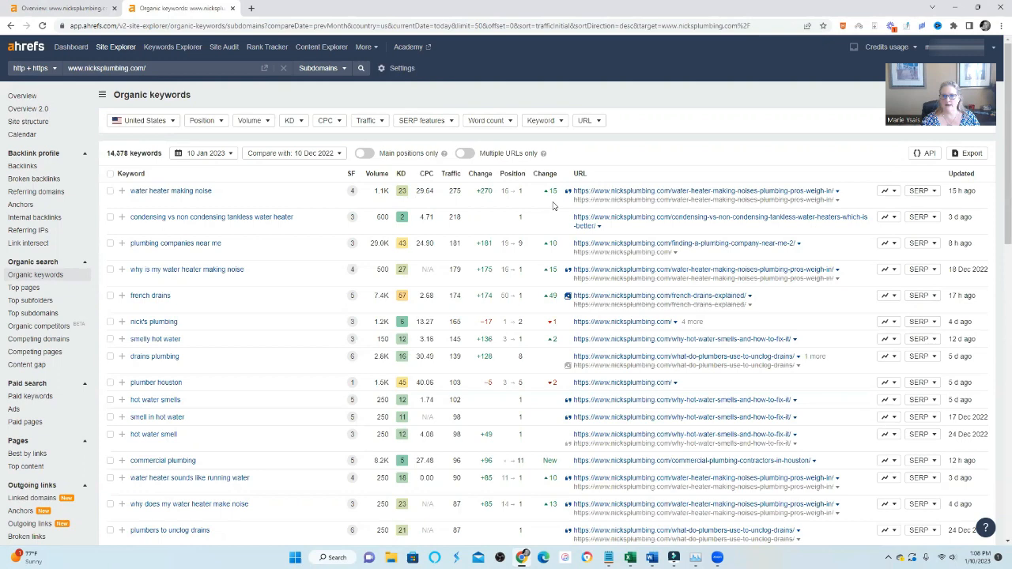
pyautogui.moveTo(818, 166)
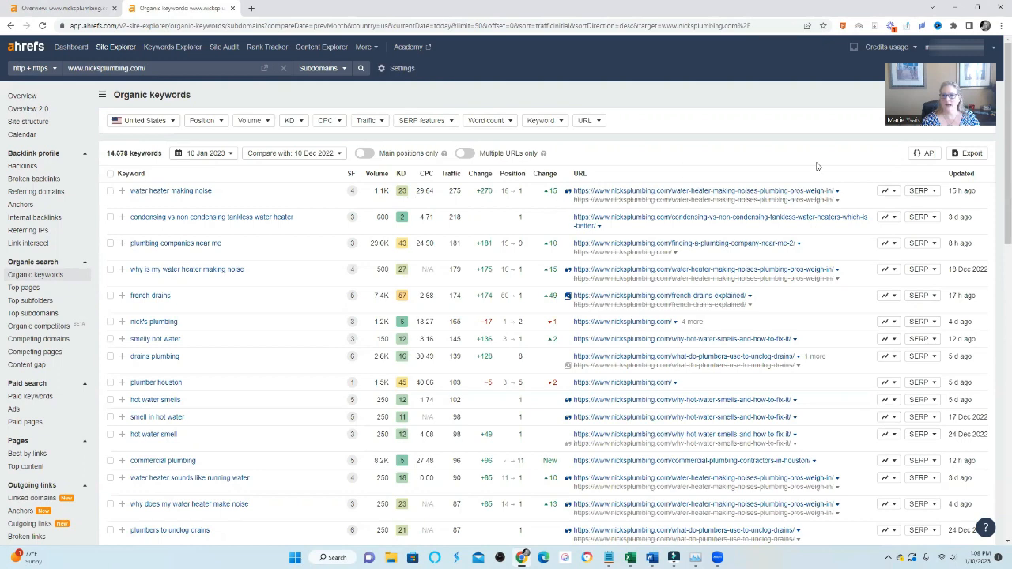
pyautogui.moveTo(884, 197)
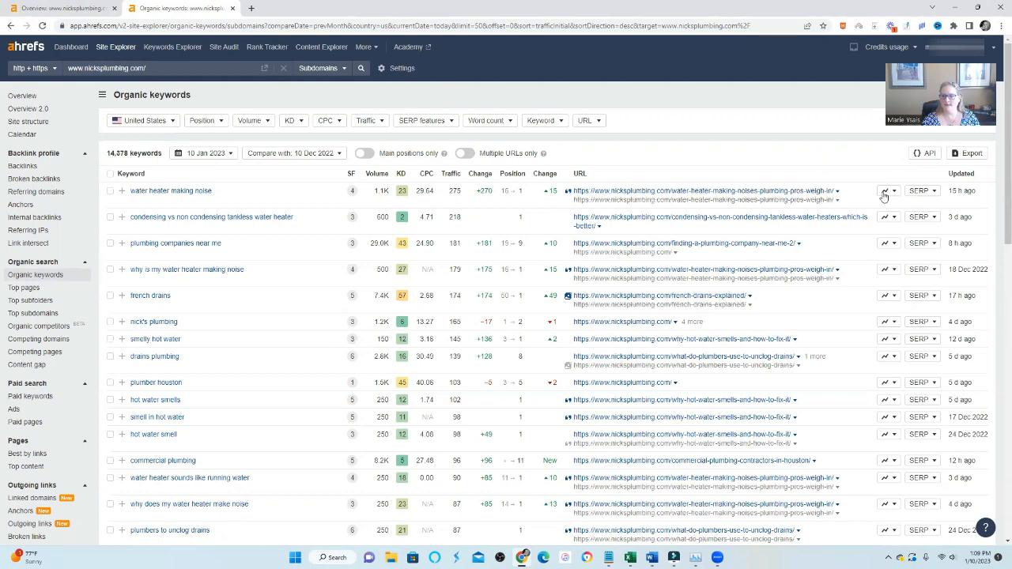
pyautogui.click(886, 191)
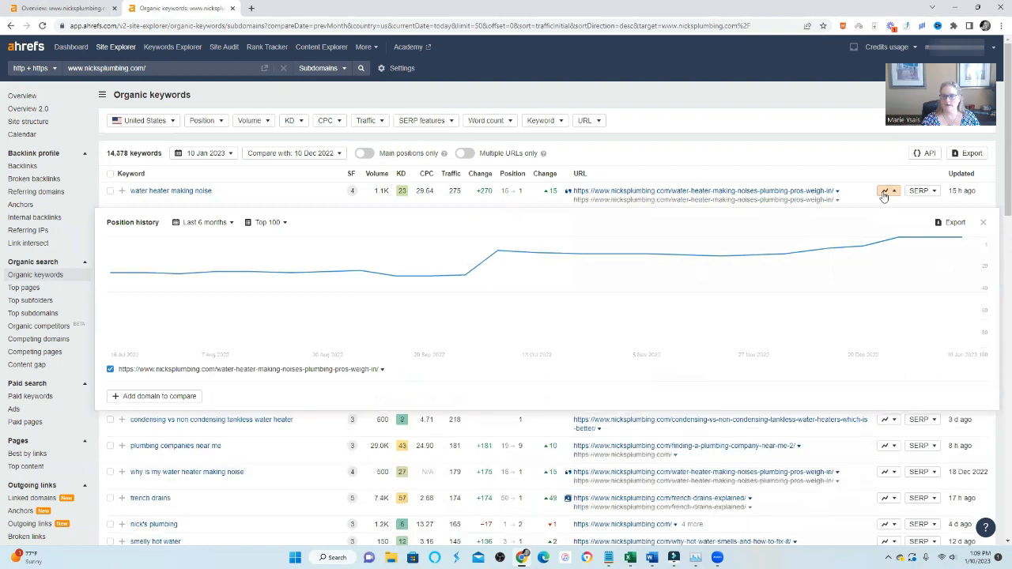
pyautogui.moveTo(882, 197)
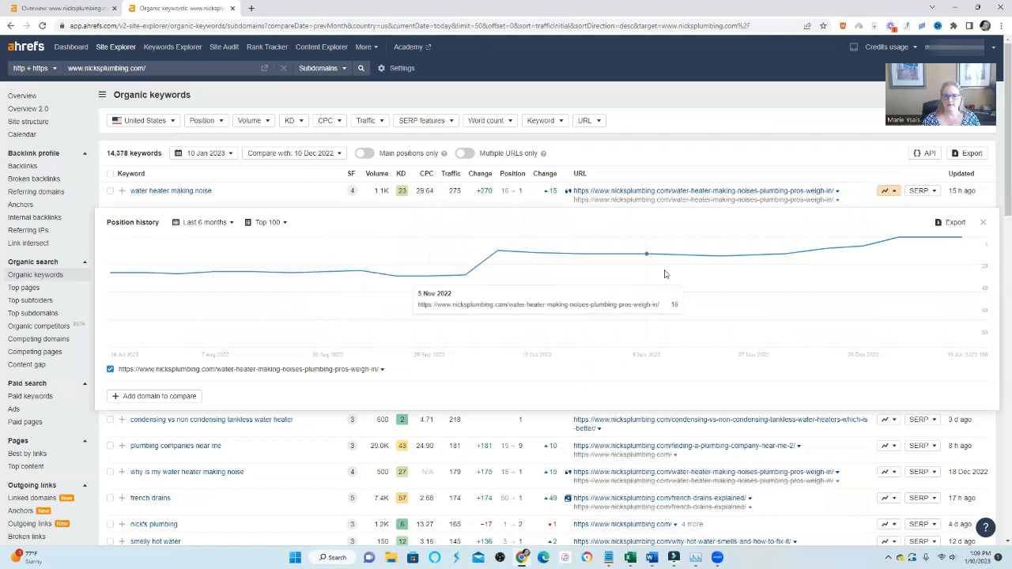
pyautogui.moveTo(932, 237)
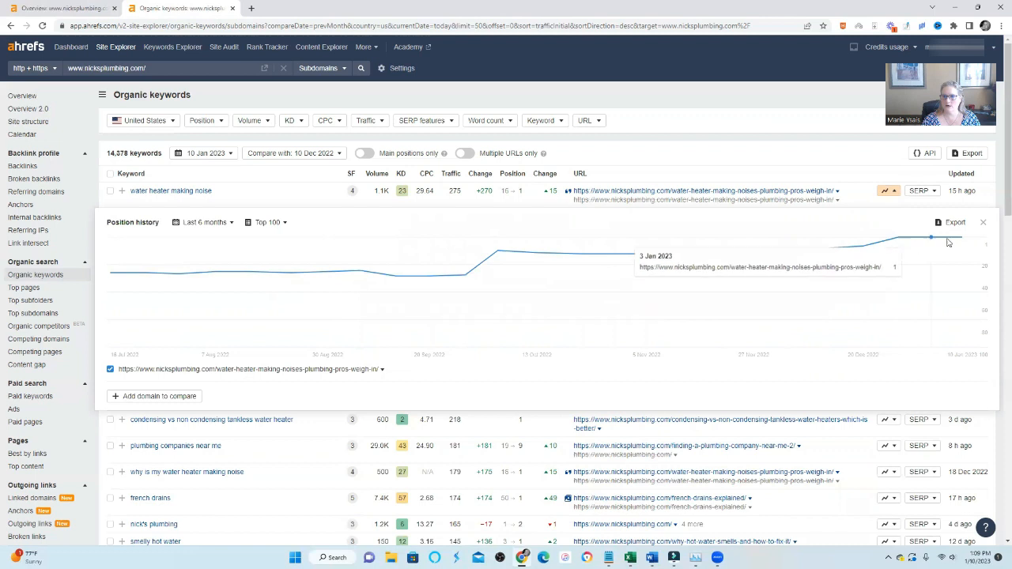
pyautogui.moveTo(957, 241)
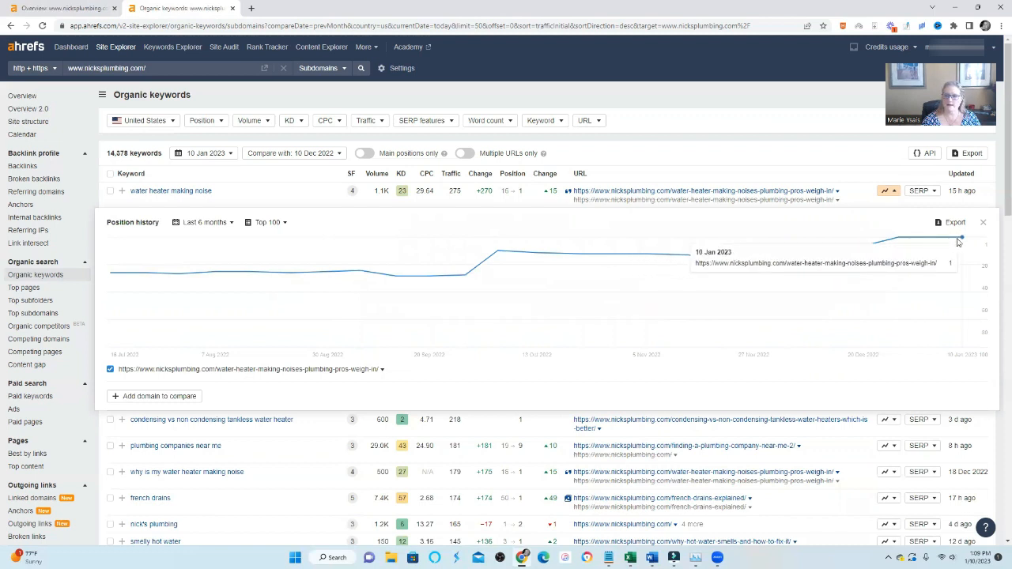
pyautogui.moveTo(876, 194)
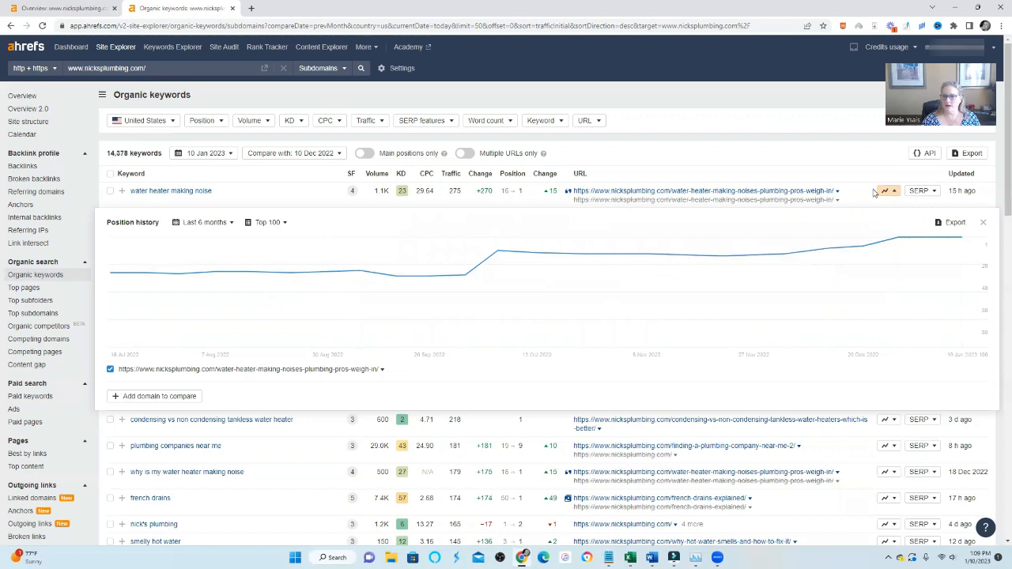
pyautogui.click(983, 222)
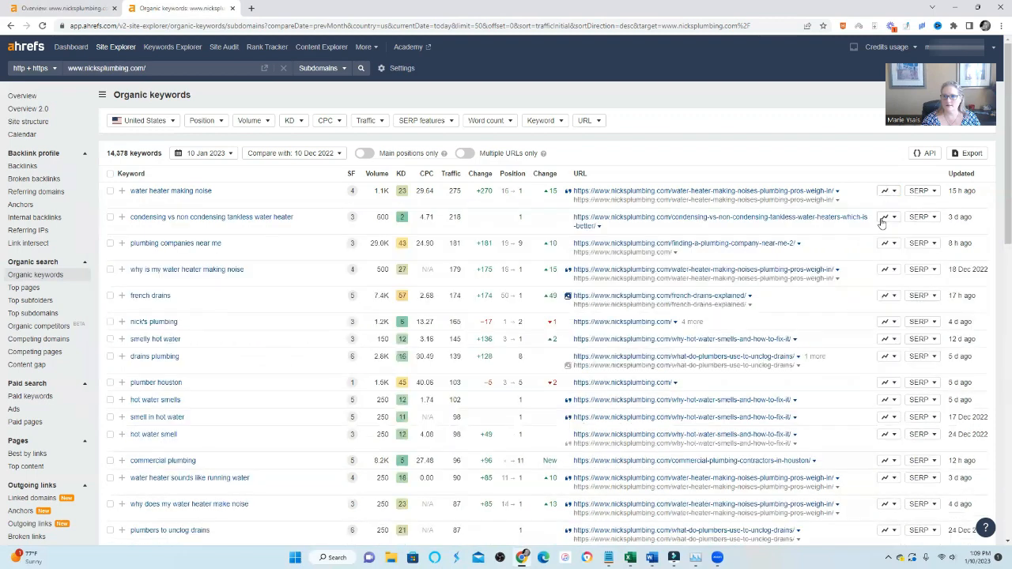
pyautogui.click(885, 216)
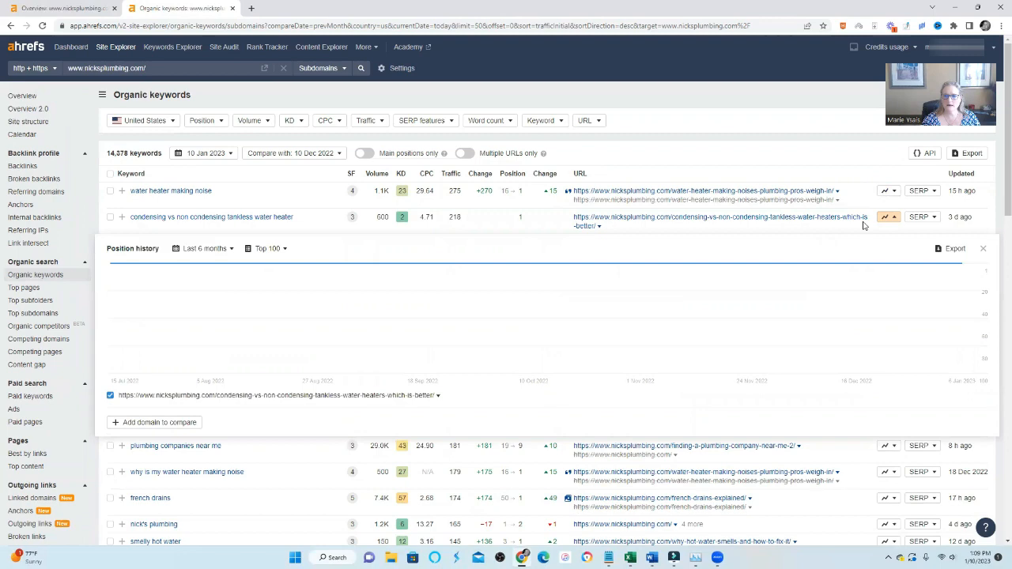
pyautogui.moveTo(886, 216)
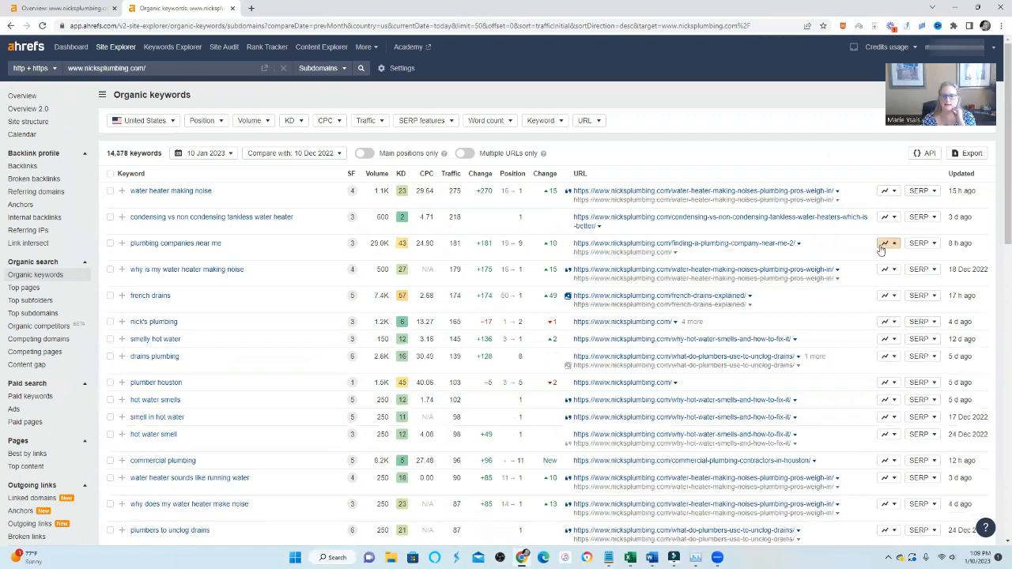
# Expand the six-month position history chart for 'plumbing companies near me'
pyautogui.click(885, 242)
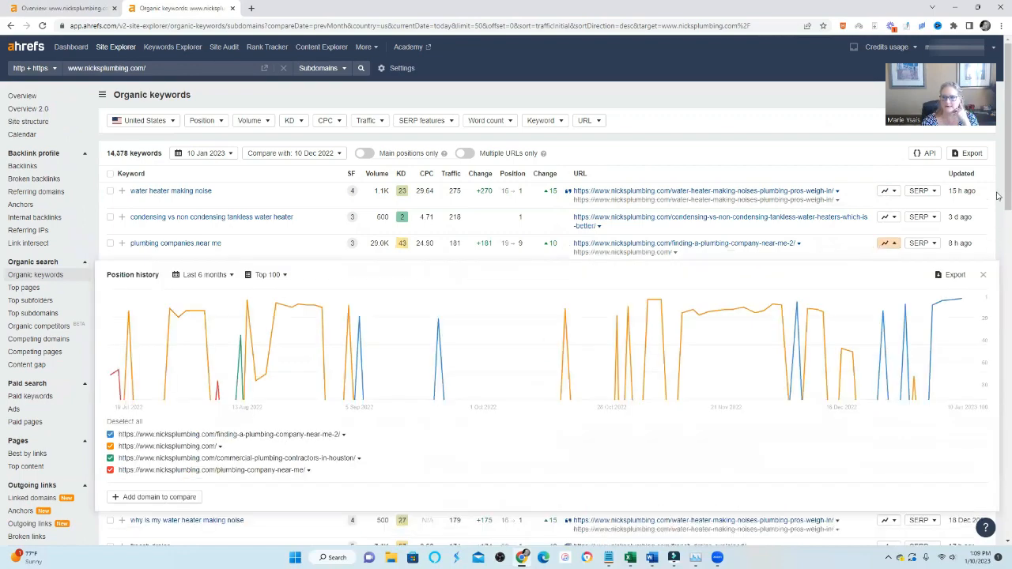
pyautogui.scroll(-3)
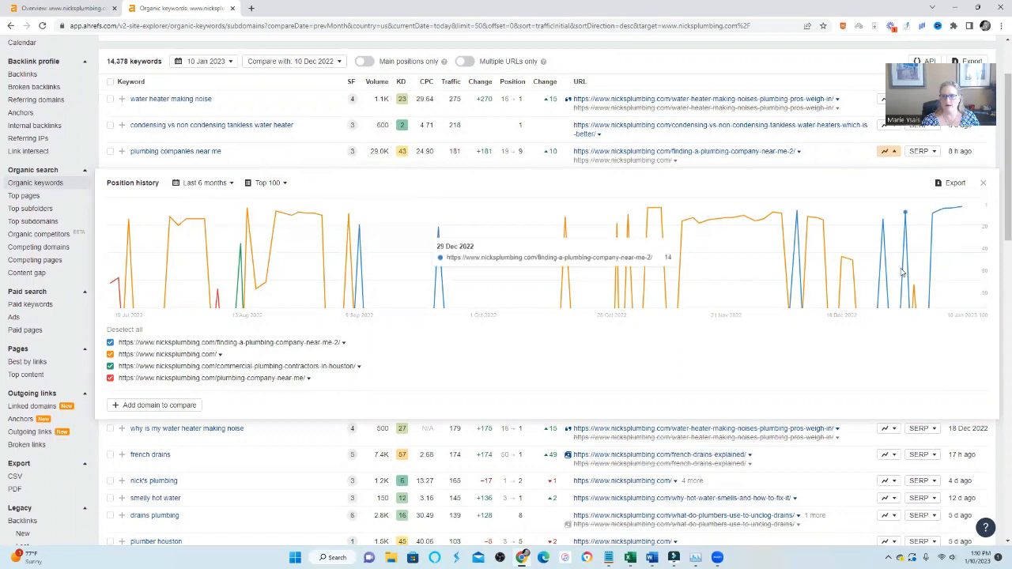
pyautogui.moveTo(902, 273)
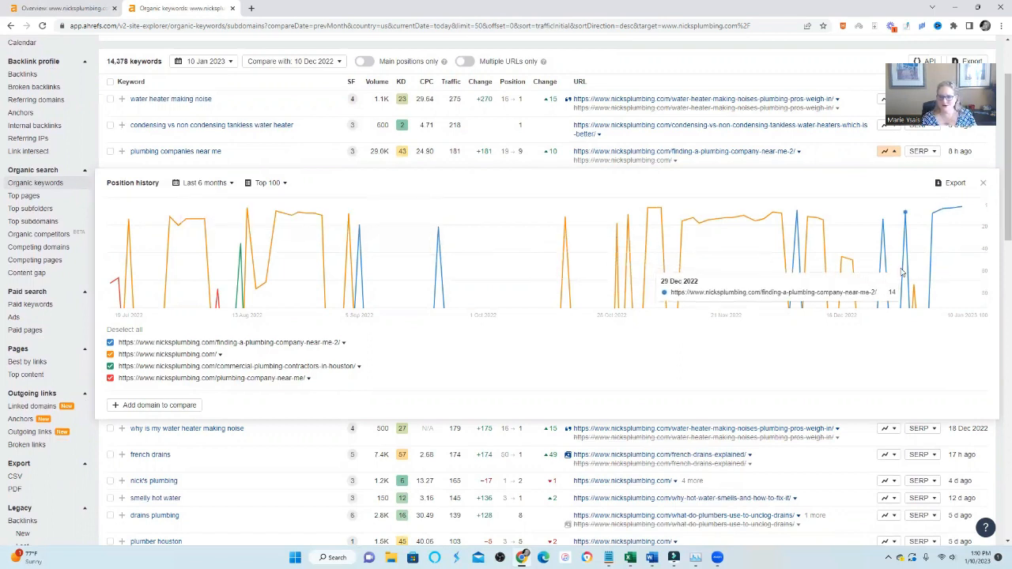
pyautogui.moveTo(906, 214)
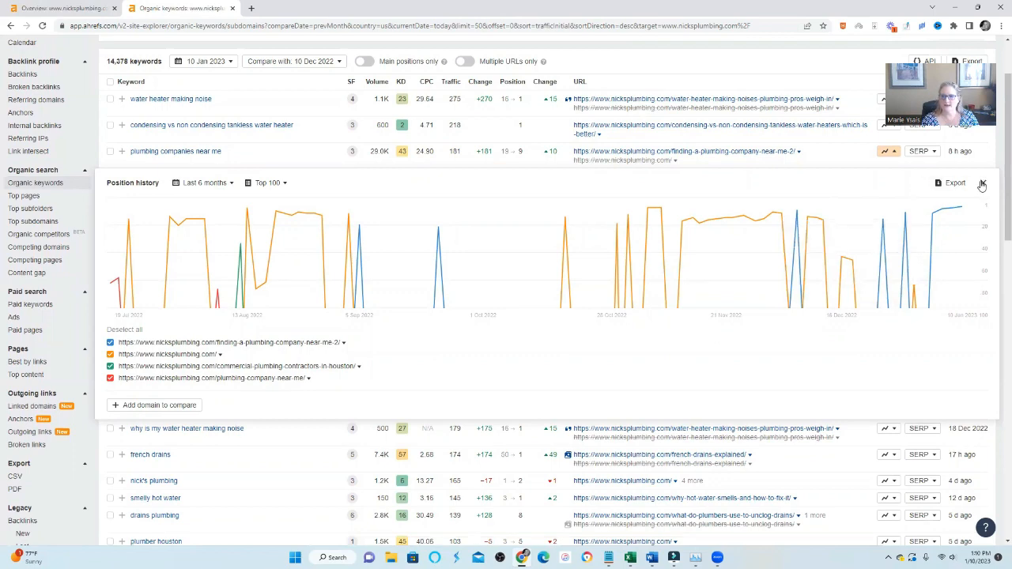
# Close the current chart, then open and close the 'drains plumbing' position history
pyautogui.click(981, 183)
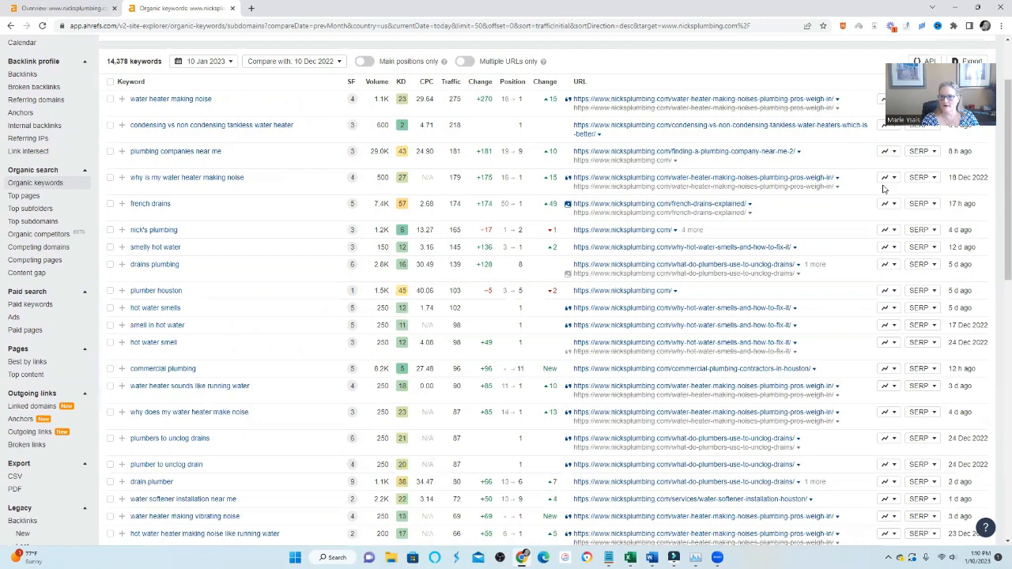
pyautogui.moveTo(880, 244)
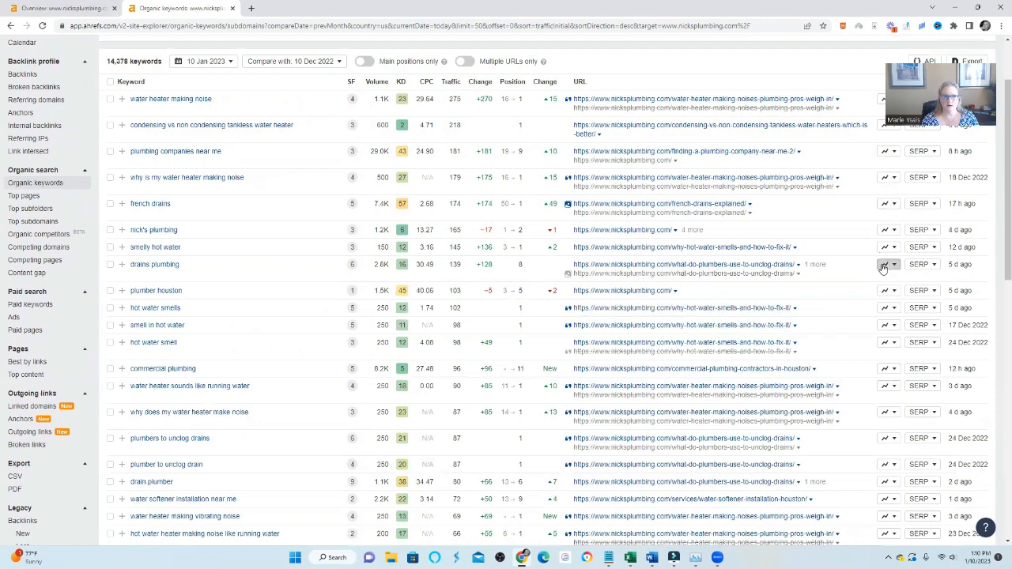
pyautogui.click(885, 264)
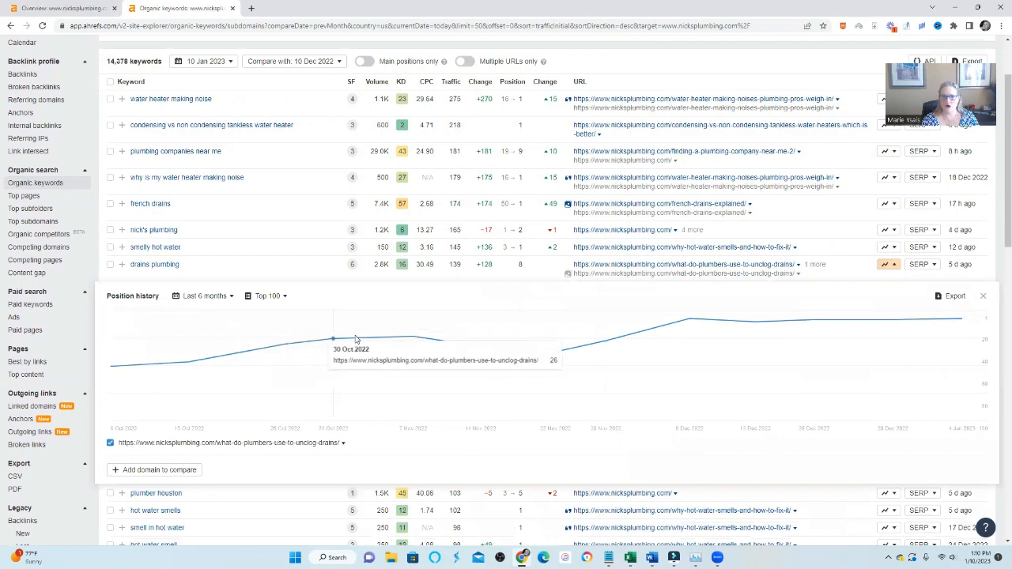
pyautogui.moveTo(360, 334)
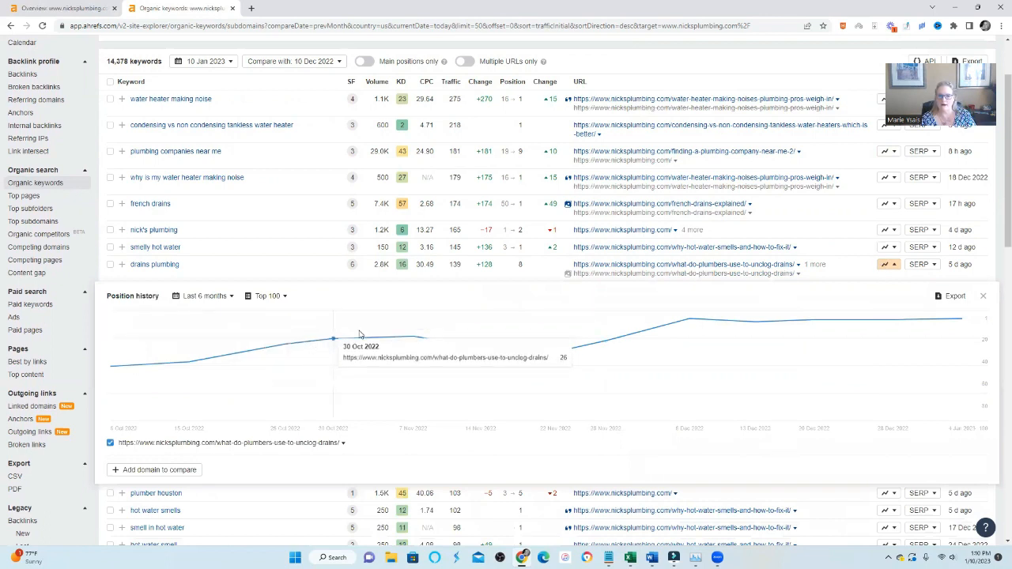
pyautogui.moveTo(621, 375)
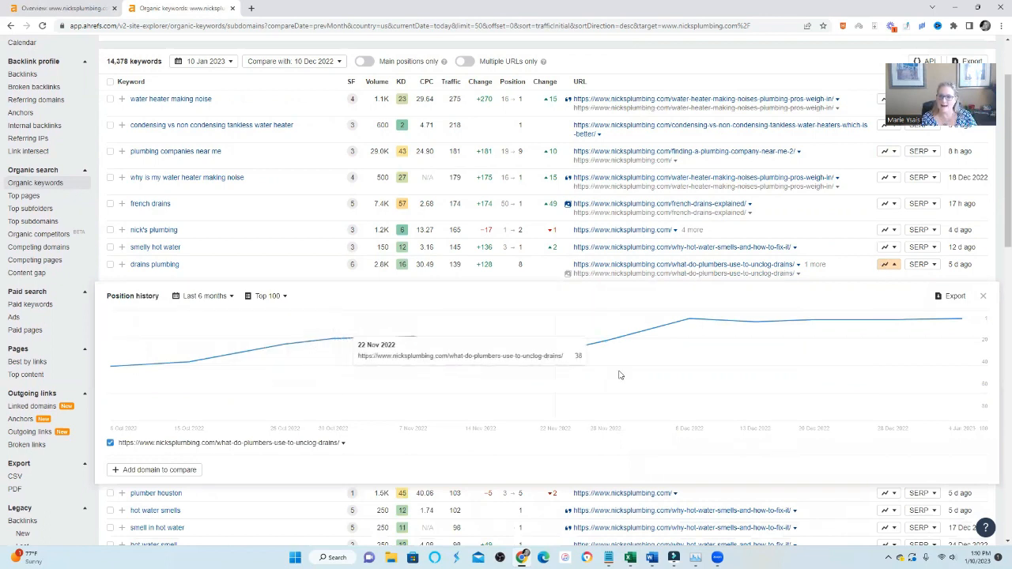
pyautogui.click(983, 296)
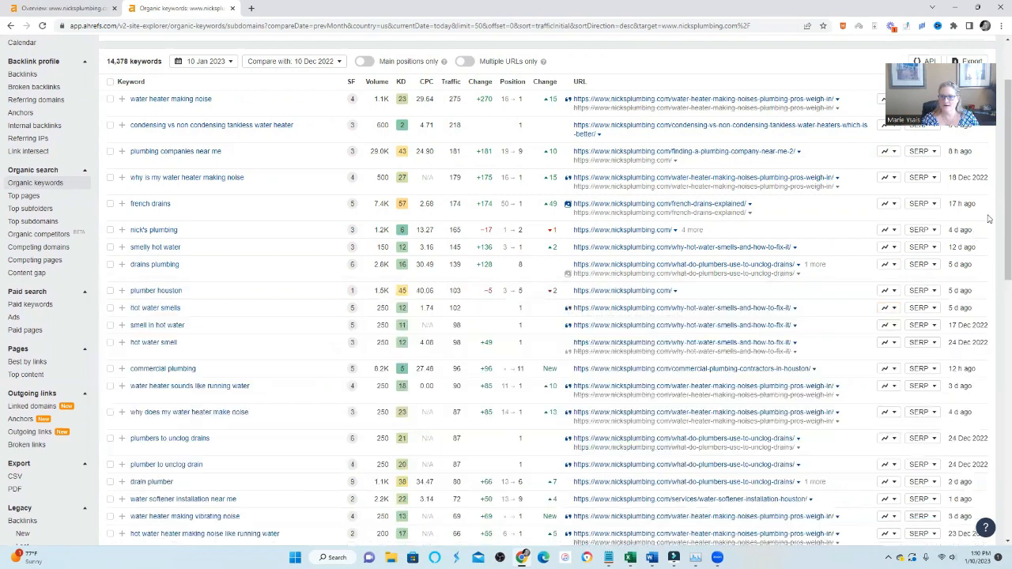
pyautogui.scroll(-3)
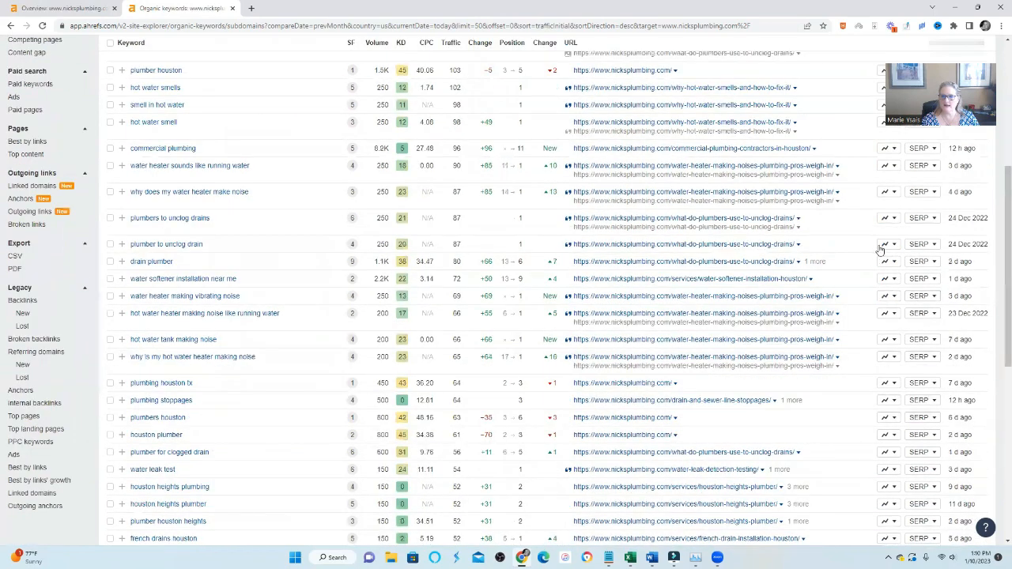
pyautogui.click(885, 244)
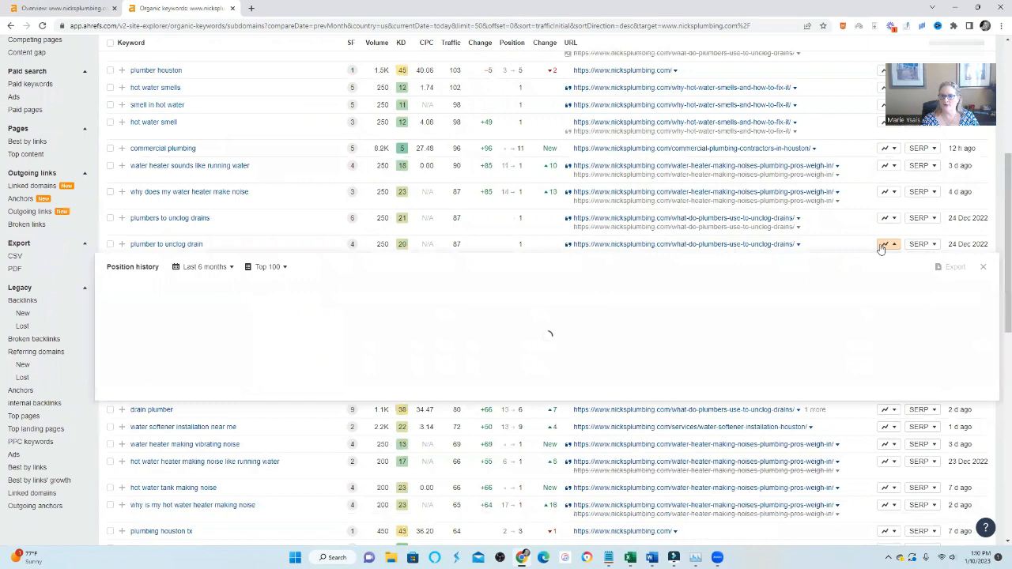
pyautogui.click(883, 245)
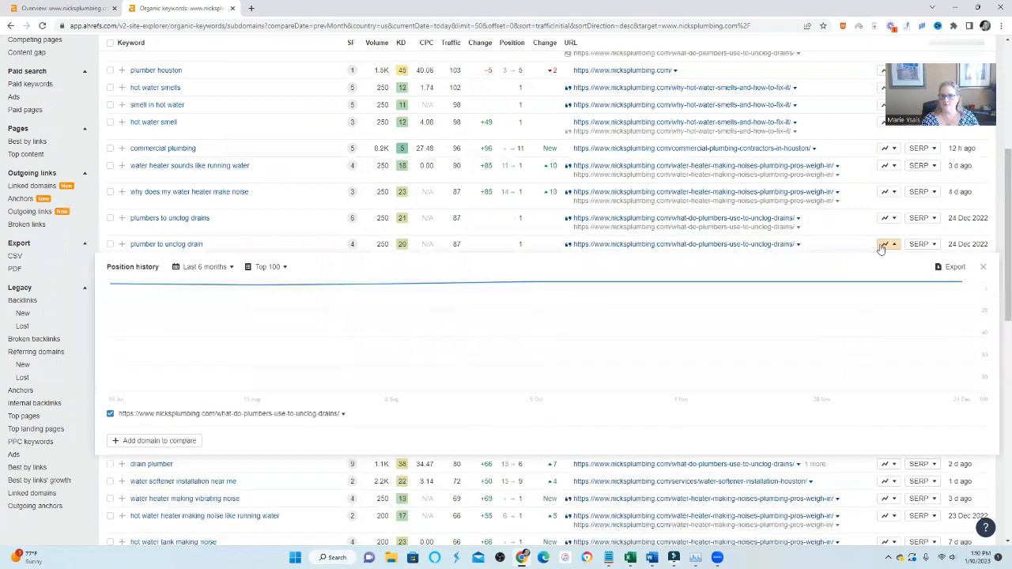
pyautogui.click(983, 267)
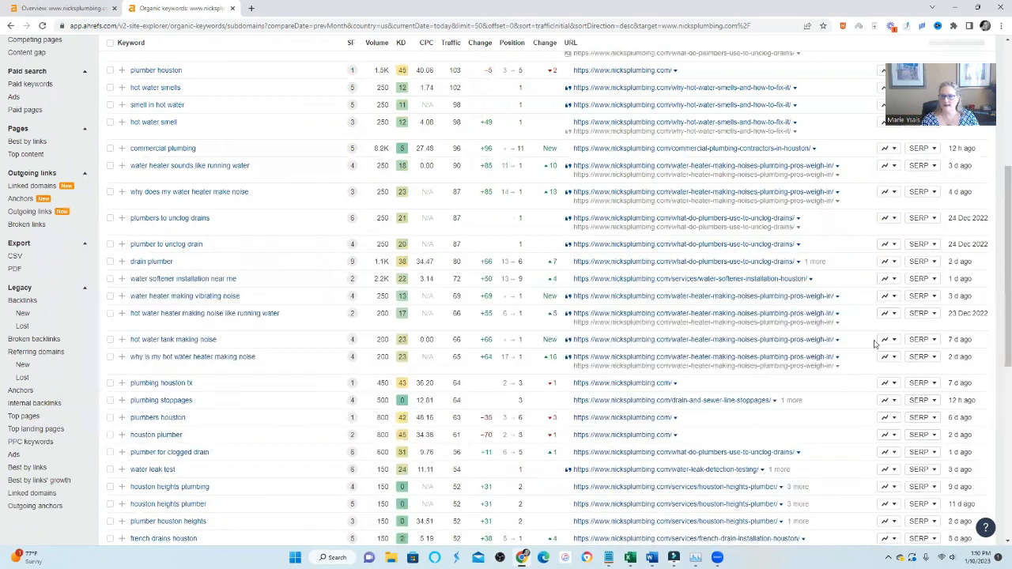
pyautogui.click(885, 340)
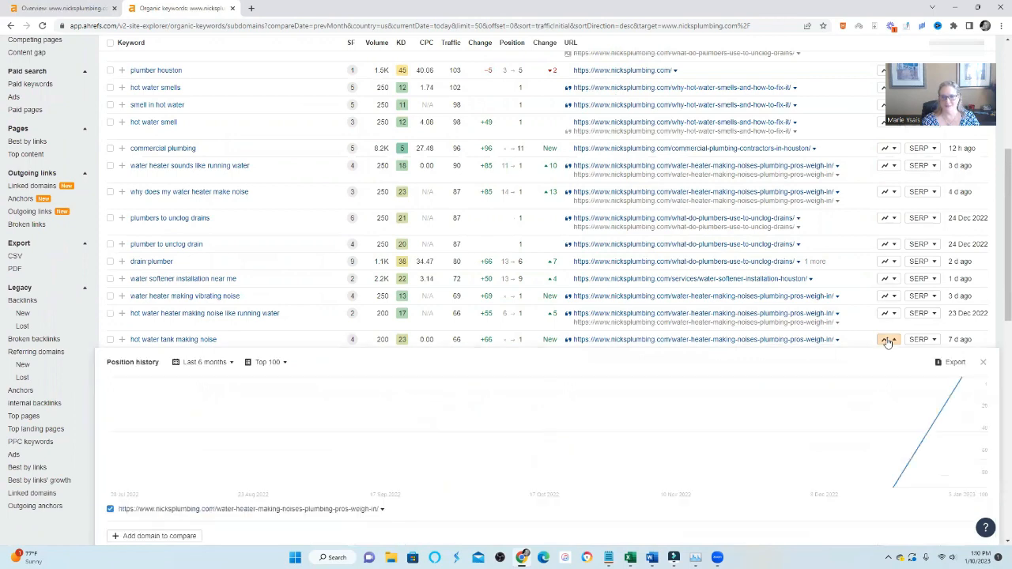
pyautogui.click(983, 362)
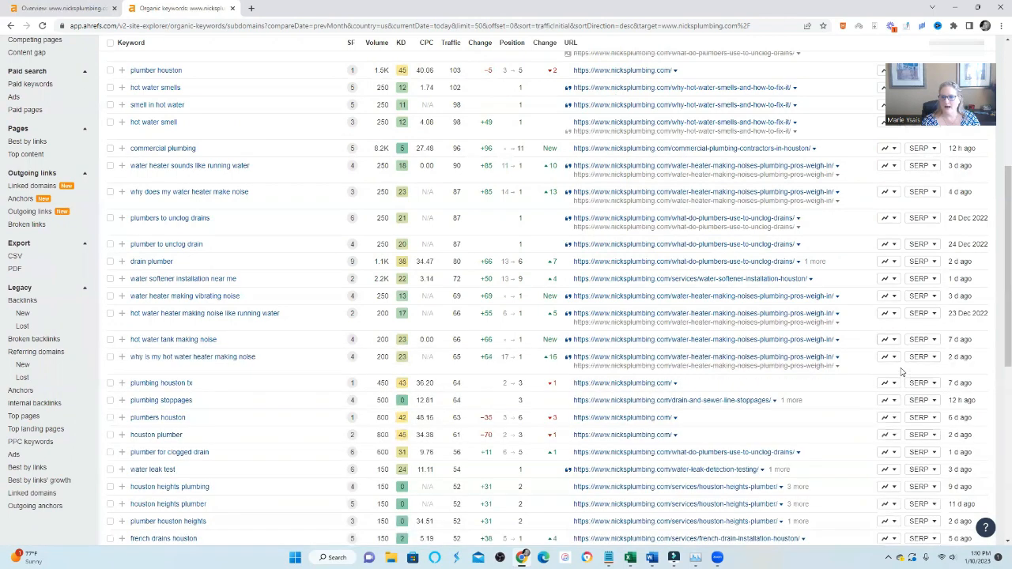
pyautogui.scroll(-3)
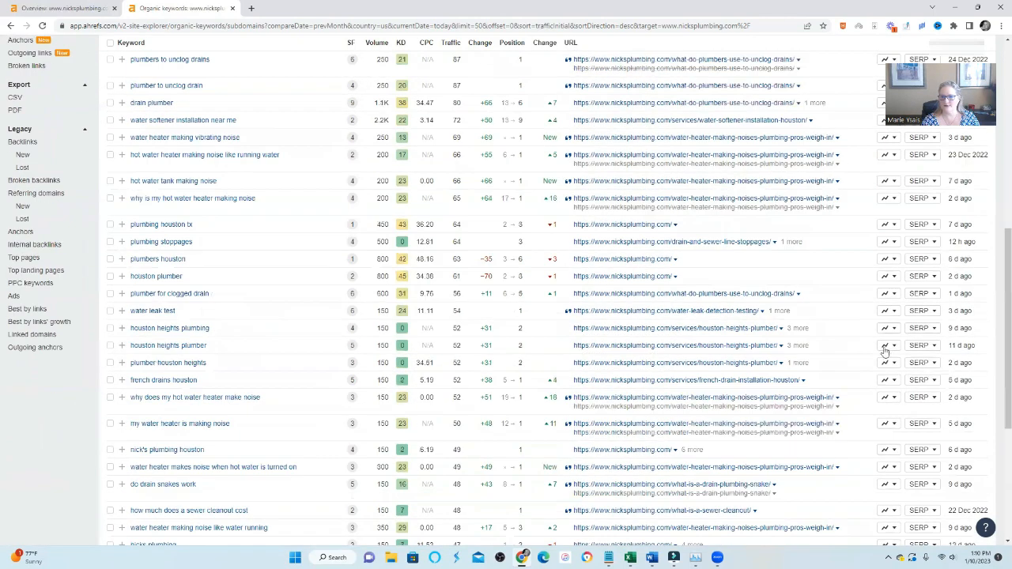
pyautogui.click(884, 348)
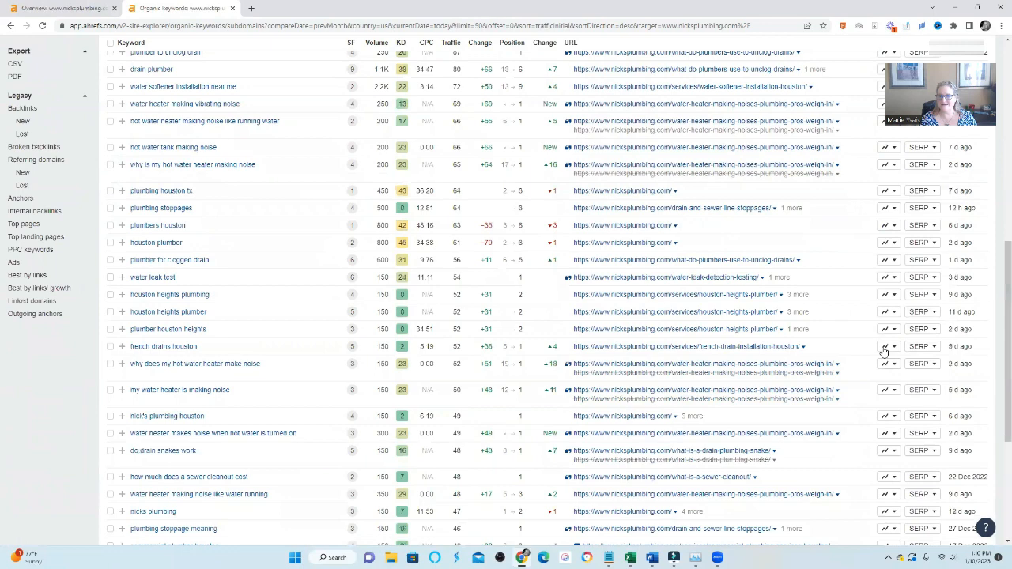
pyautogui.scroll(3)
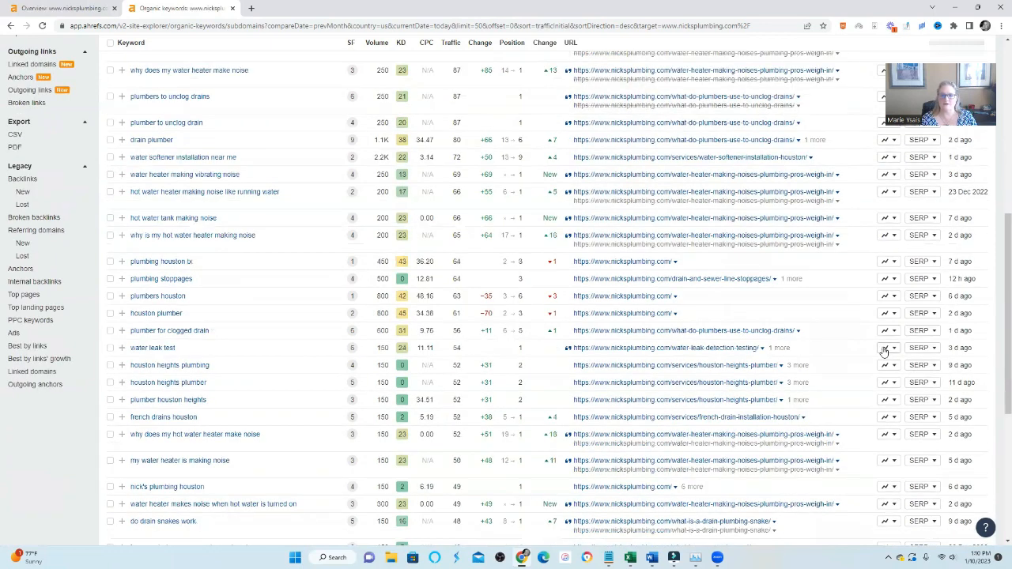
pyautogui.scroll(3)
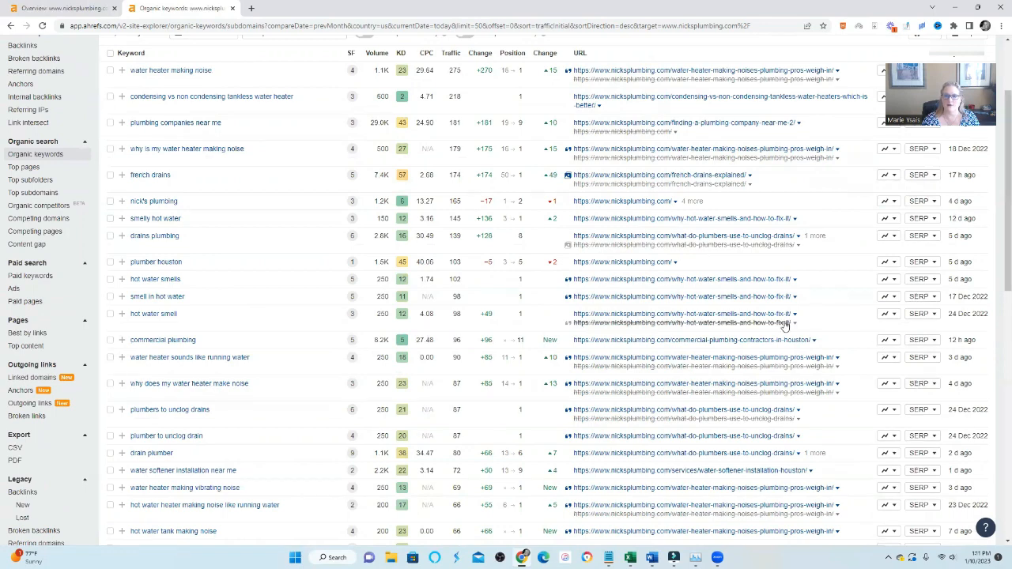
pyautogui.scroll(3)
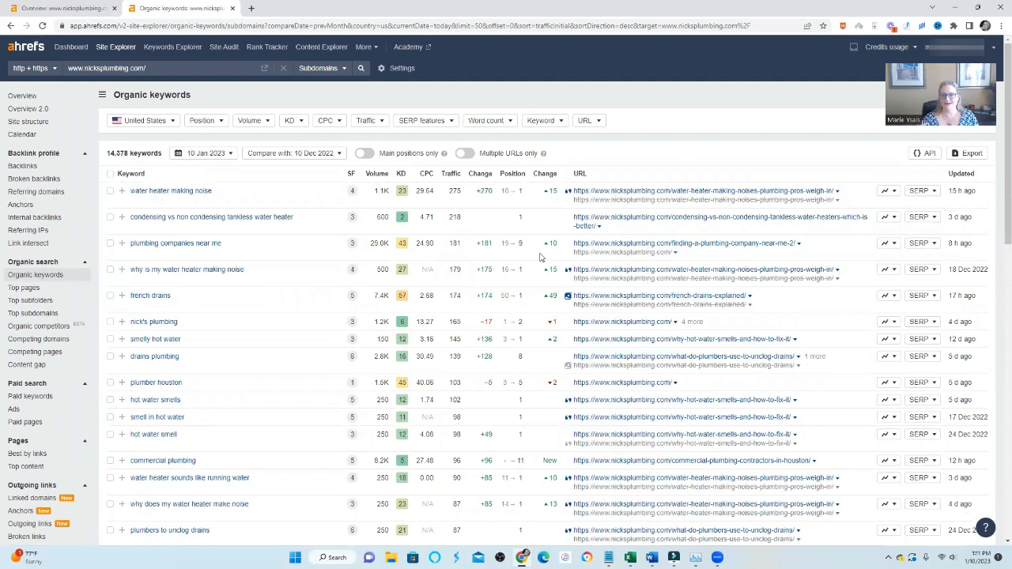
pyautogui.moveTo(408, 217)
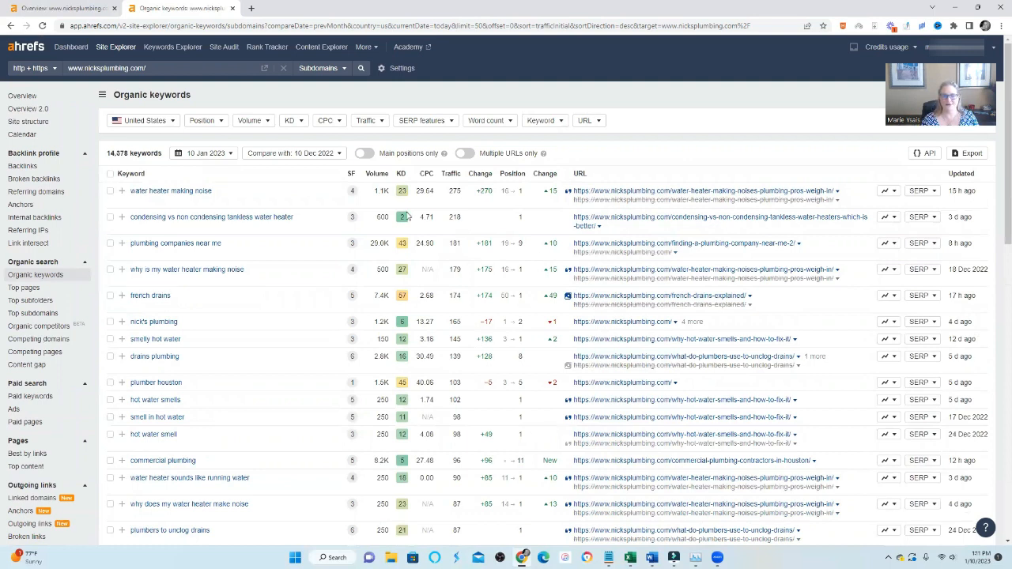